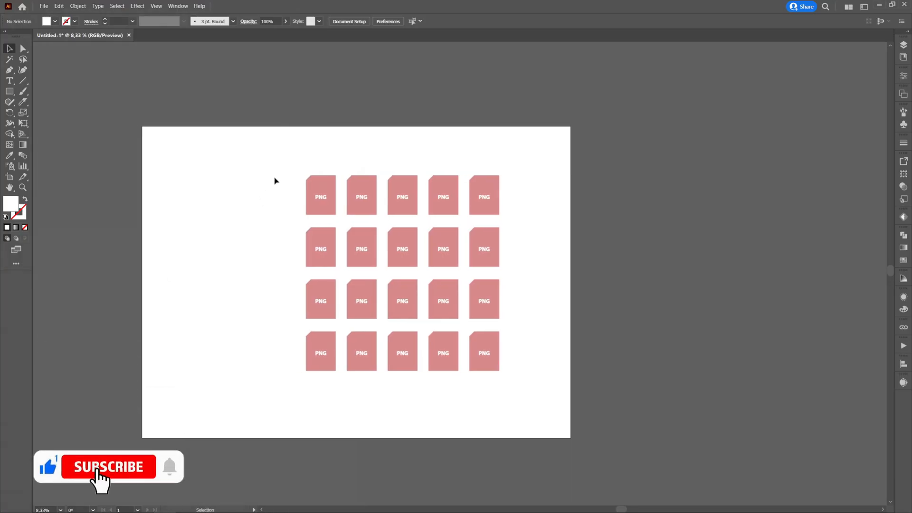
pyautogui.moveTo(545, 312)
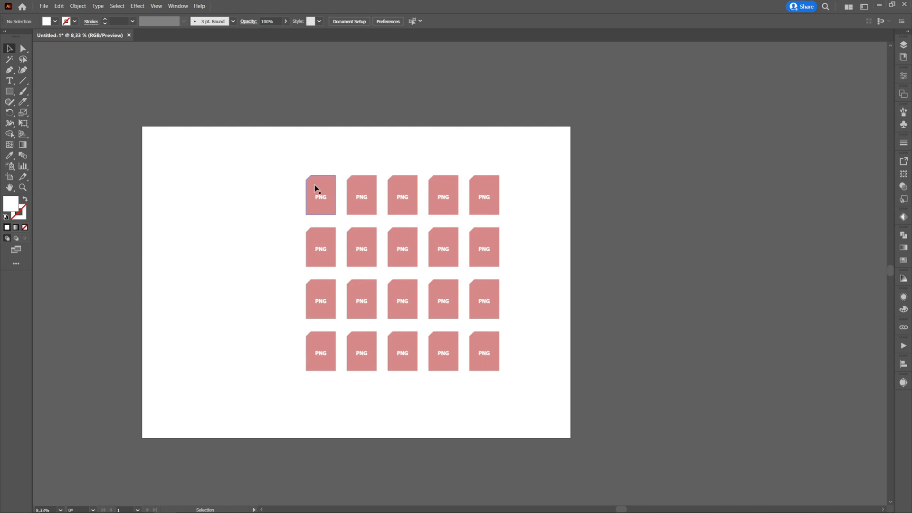
# - Show the Asset Export panel from the Window menu beside the icon artboard
pyautogui.click(362, 194)
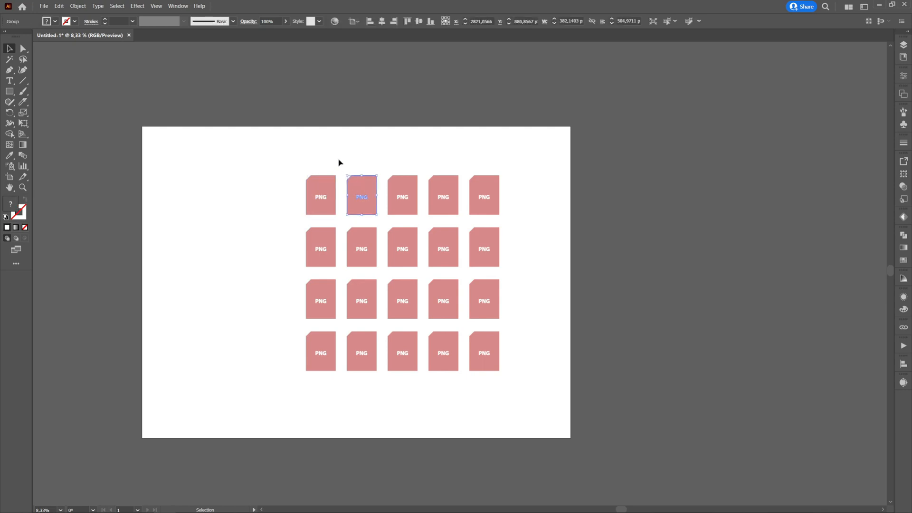
pyautogui.click(380, 156)
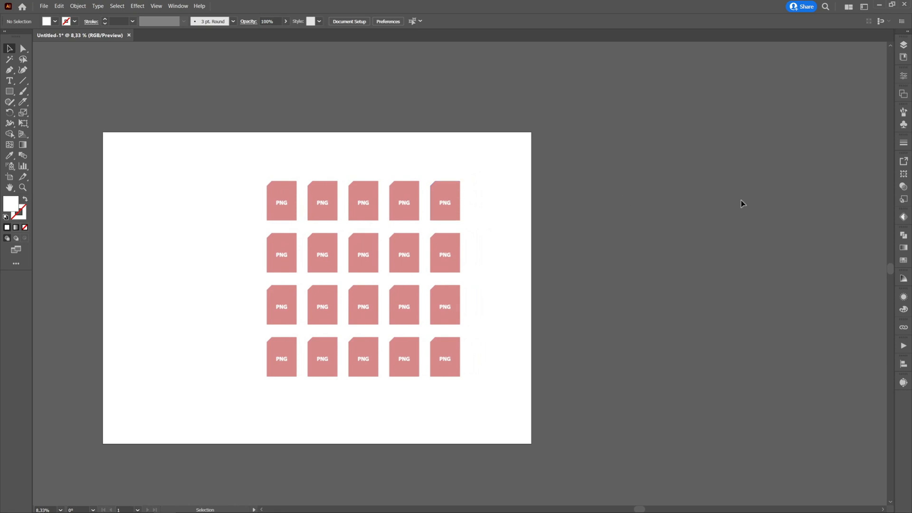
pyautogui.moveTo(904, 164)
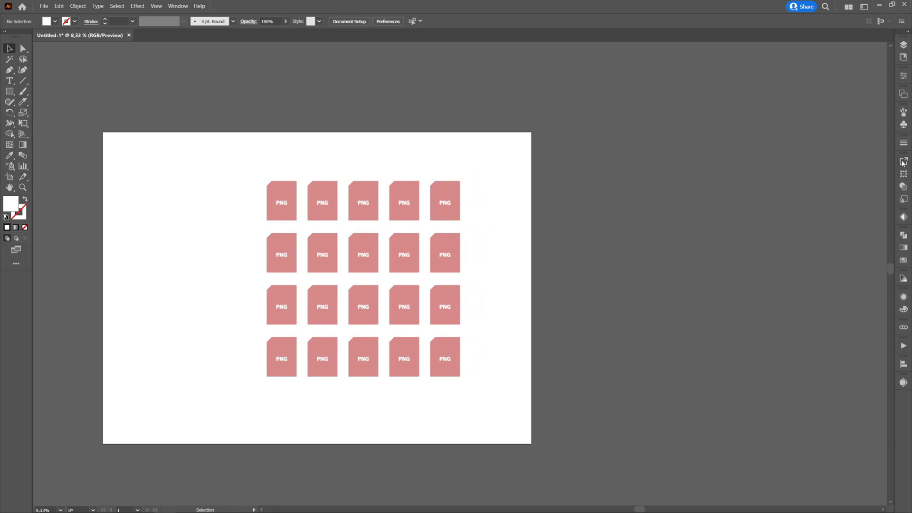
pyautogui.moveTo(242, 4)
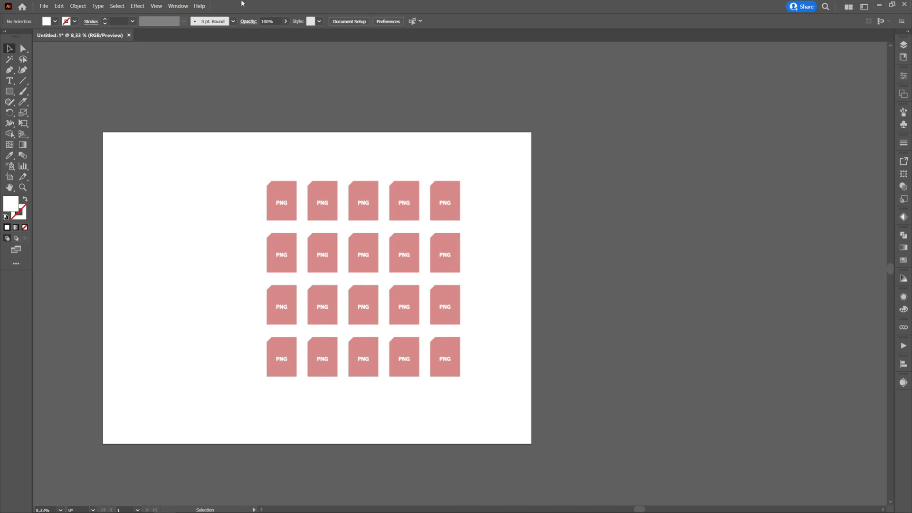
pyautogui.click(178, 6)
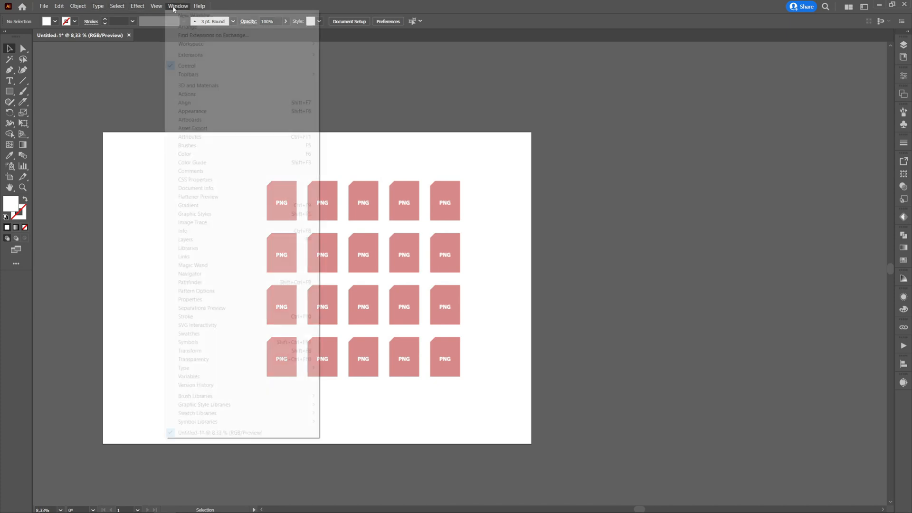
pyautogui.moveTo(209, 130)
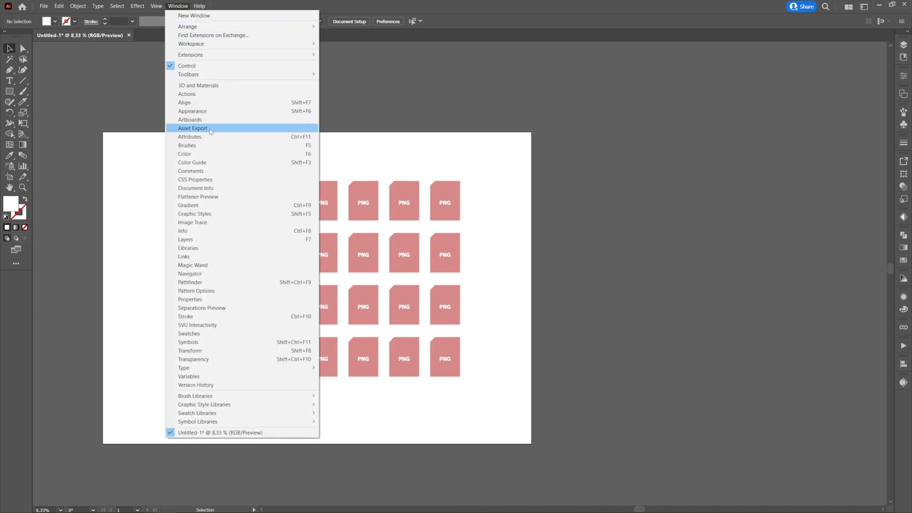
pyautogui.click(193, 128)
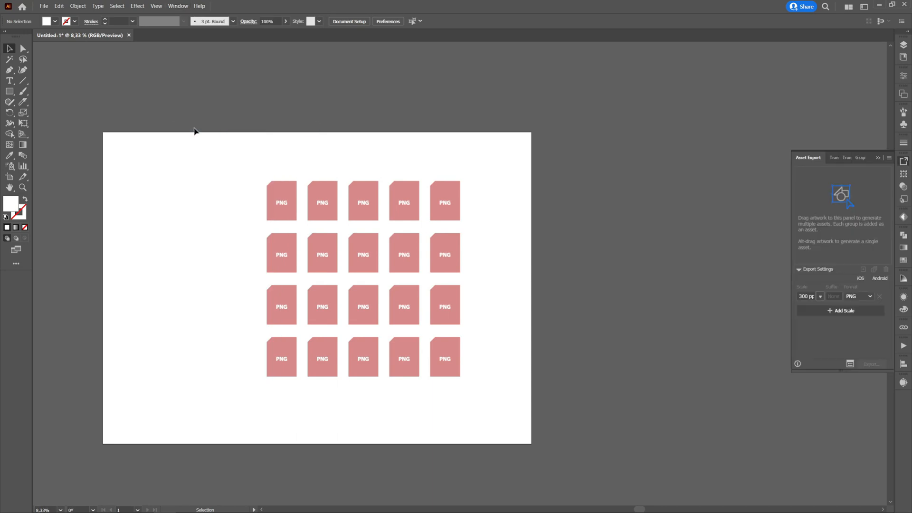
pyautogui.moveTo(772, 273)
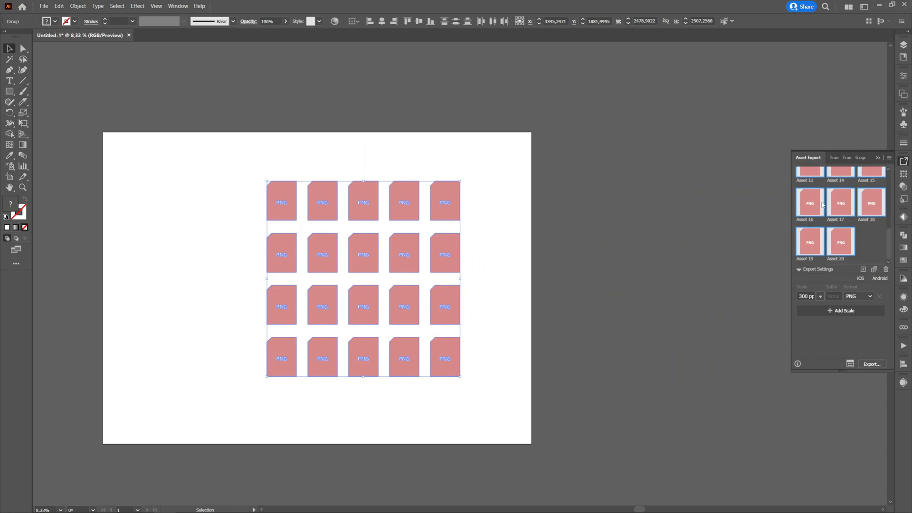
# - Add the 20 selected icons as separate assets, keeping PNG as the export format
pyautogui.click(871, 297)
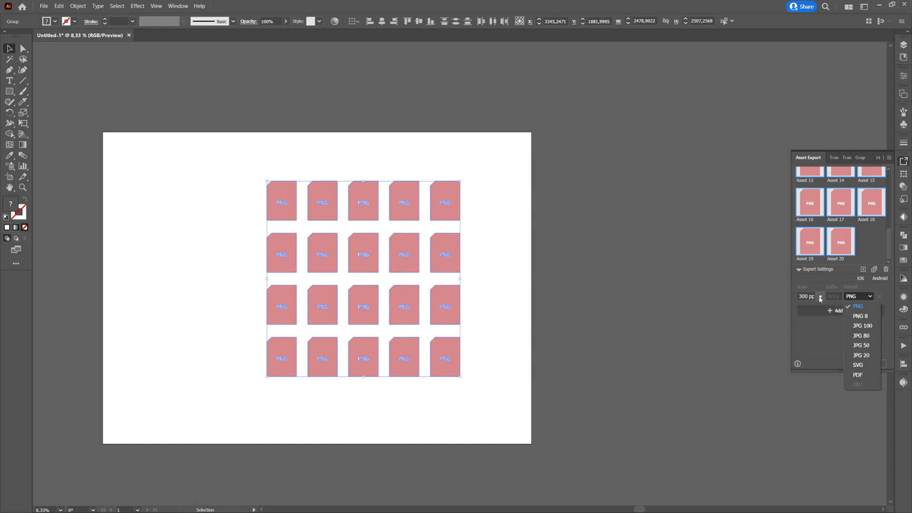
pyautogui.click(857, 306)
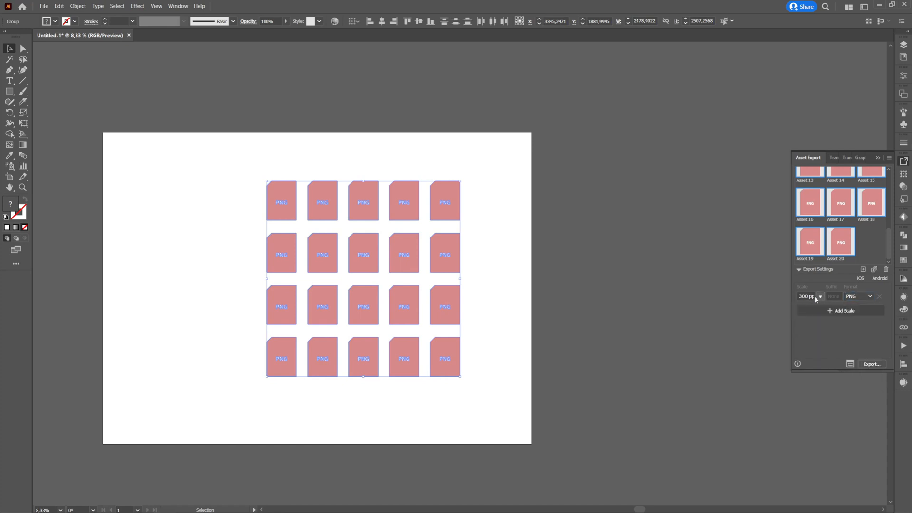
pyautogui.moveTo(779, 298)
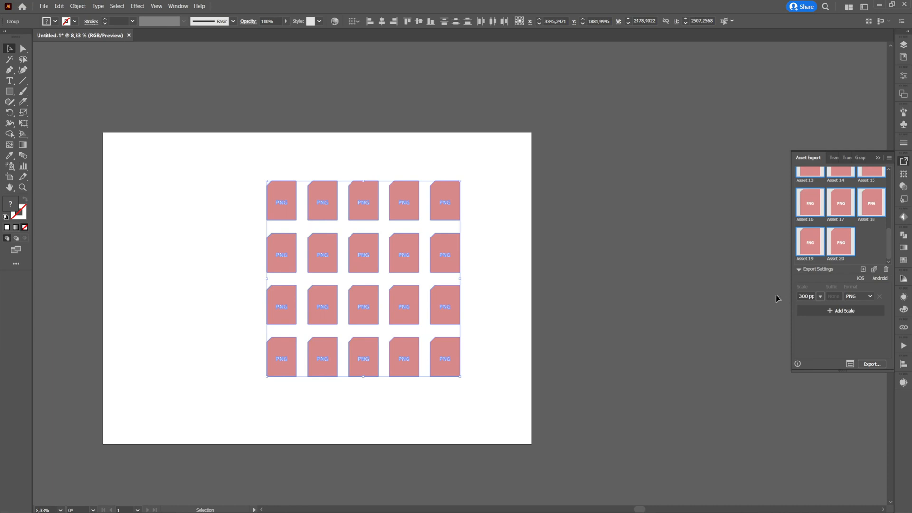
pyautogui.moveTo(854, 334)
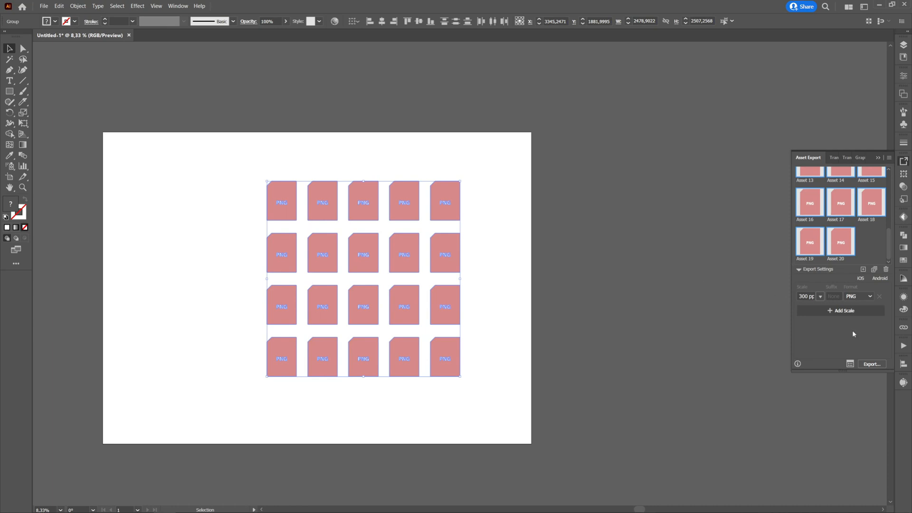
# - In Export for Screens, keep all 20 assets checked and export them as 300 ppi PNGs
pyautogui.click(849, 364)
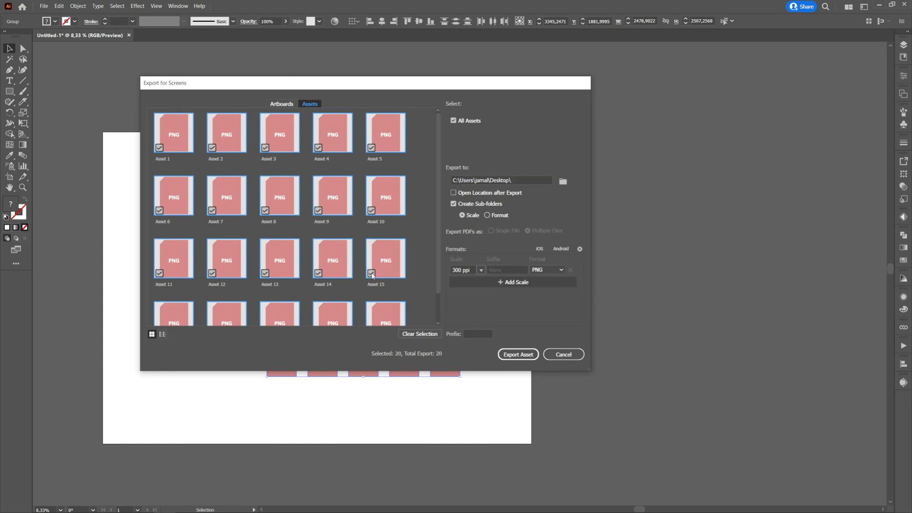
pyautogui.click(318, 211)
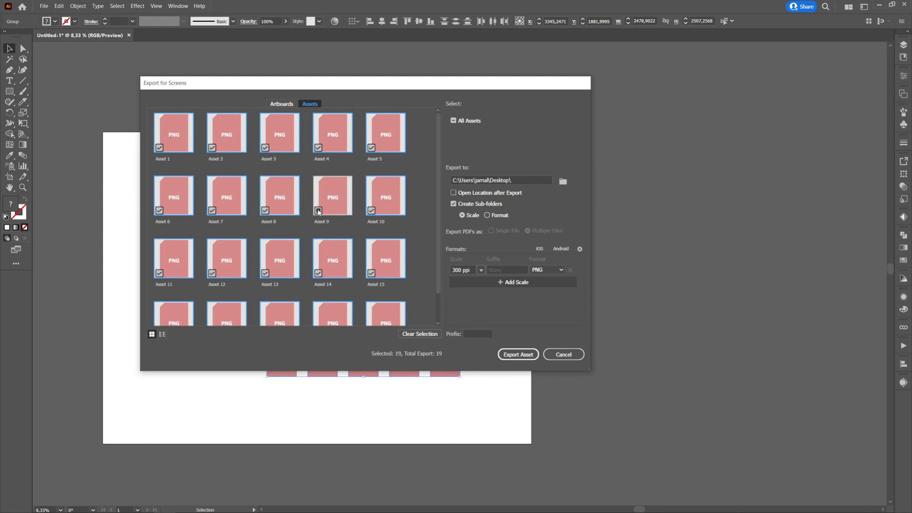
pyautogui.click(318, 210)
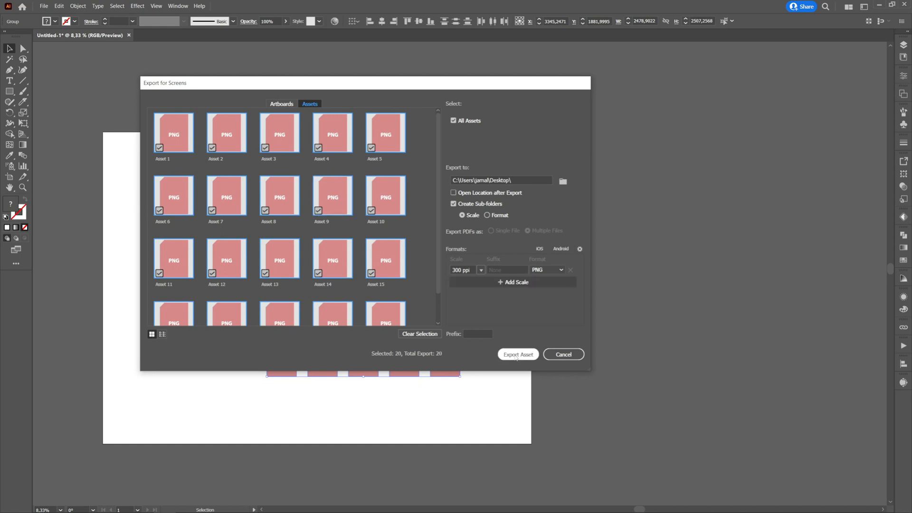
pyautogui.moveTo(517, 354)
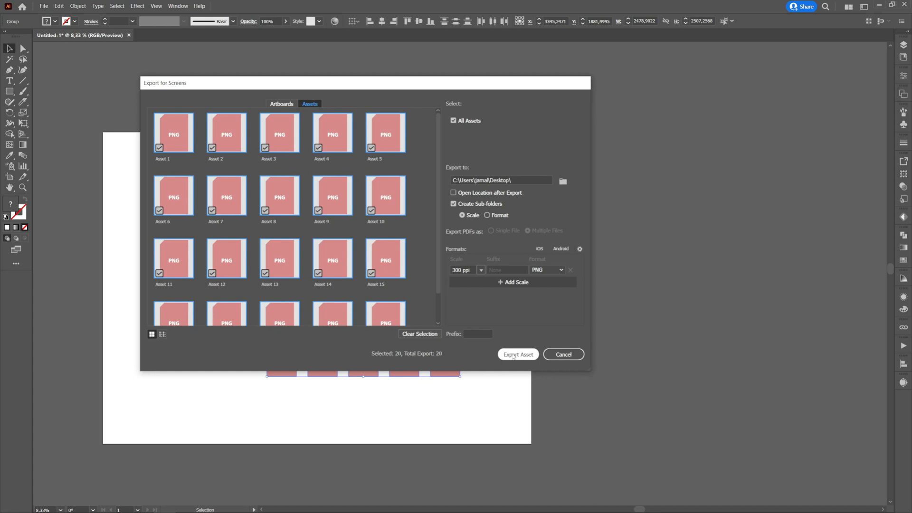
pyautogui.click(517, 355)
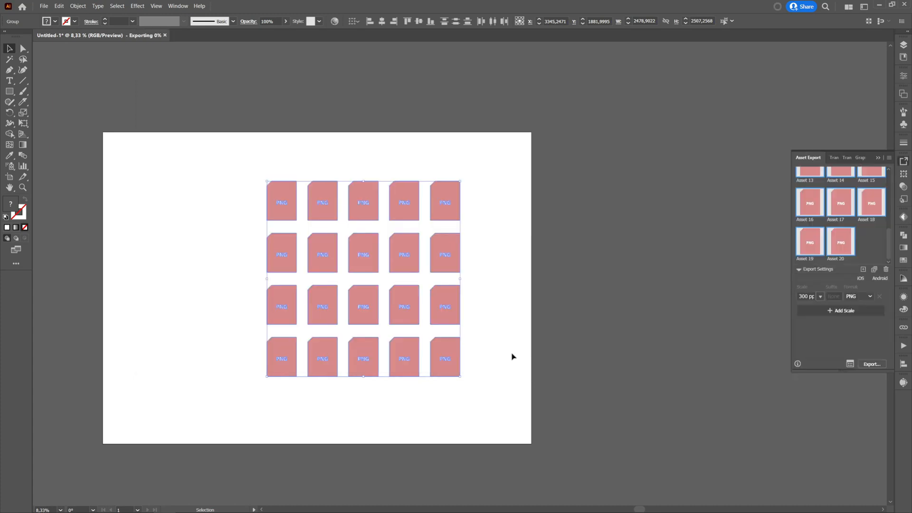
# - Acknowledge the export-complete notice for the 20 icon assets
pyautogui.click(872, 364)
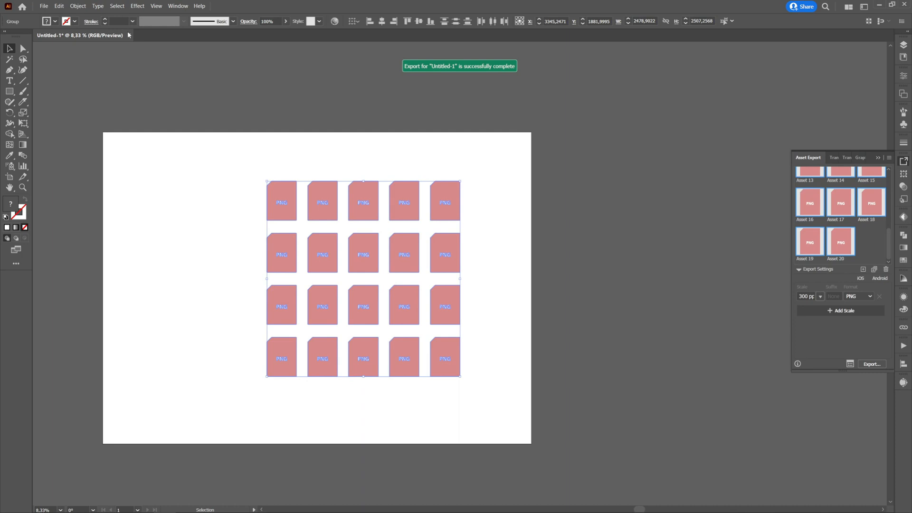
pyautogui.moveTo(466, 179)
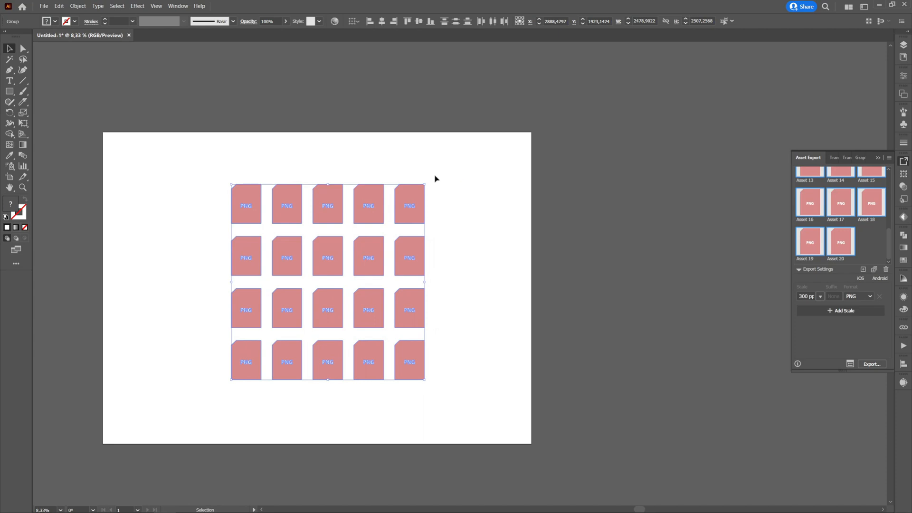
pyautogui.moveTo(823, 180)
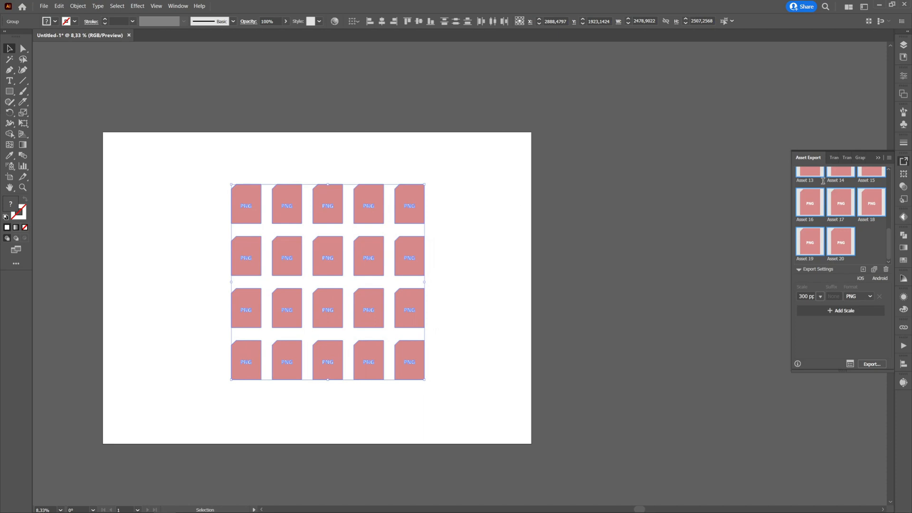
pyautogui.moveTo(821, 201)
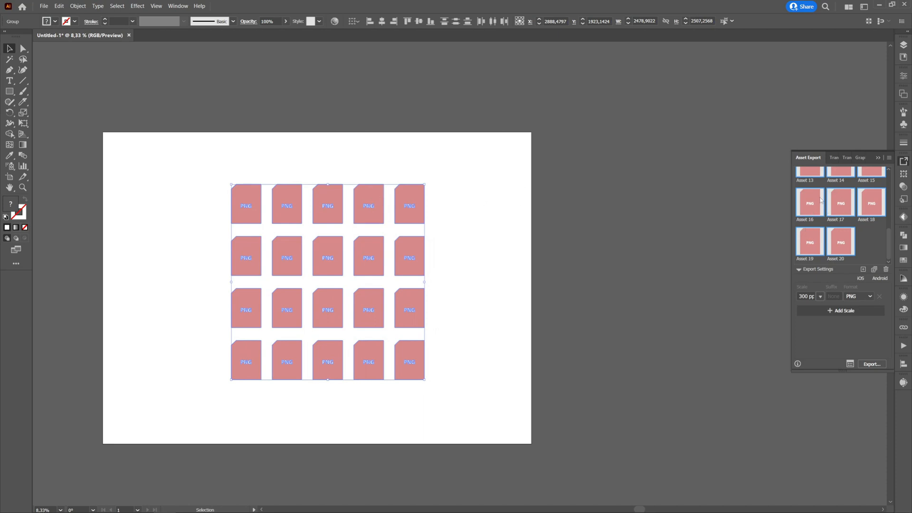
# - Delete every icon asset from the Asset Export list with the trash icon, leaving it empty
pyautogui.click(497, 186)
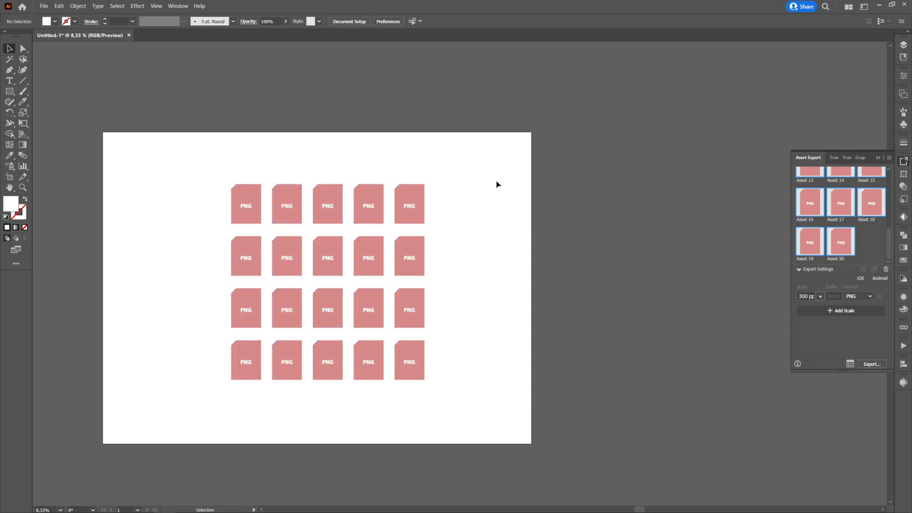
pyautogui.scroll(3)
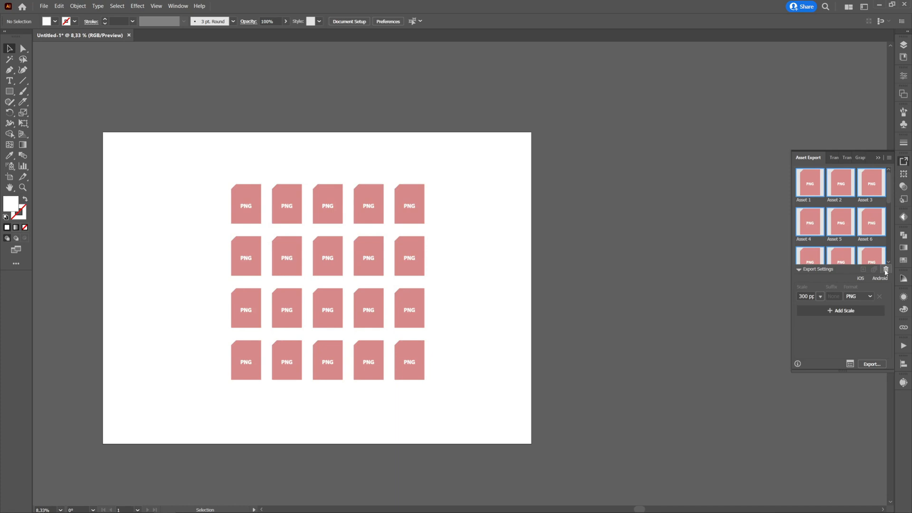
pyautogui.click(886, 269)
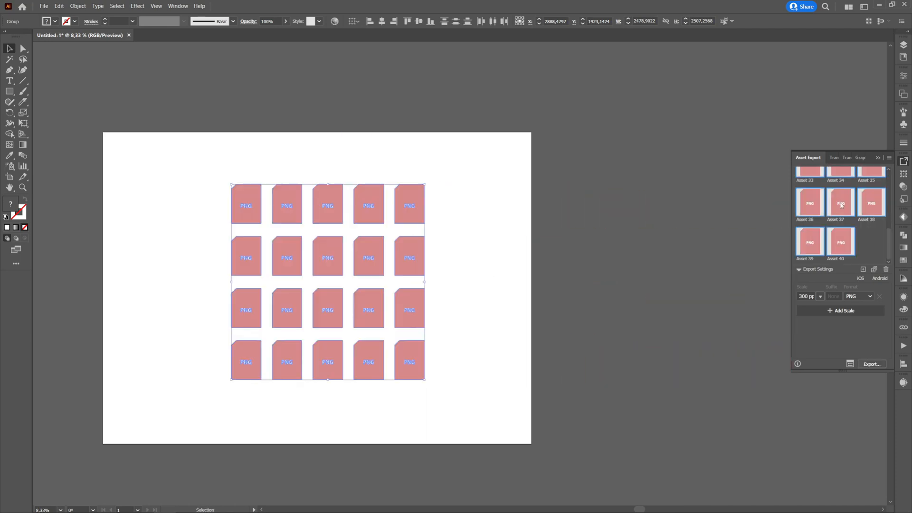
pyautogui.scroll(3)
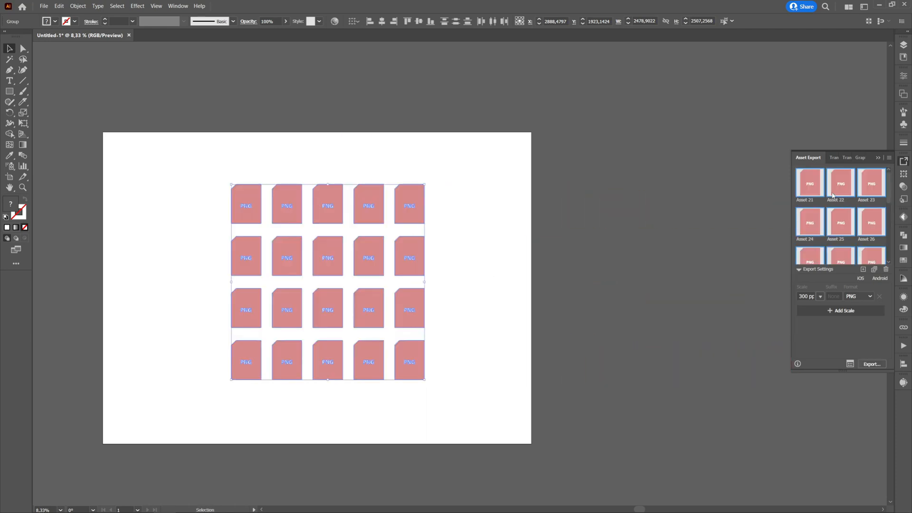
pyautogui.scroll(-3)
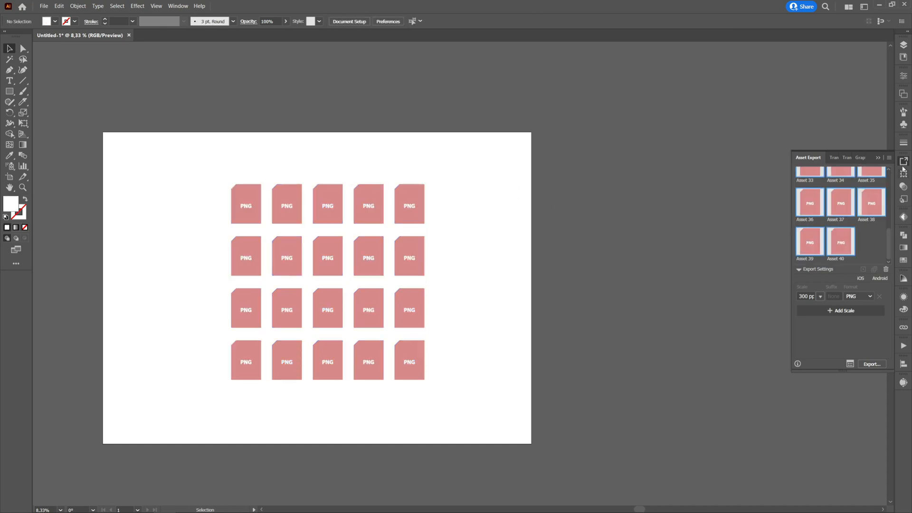
pyautogui.click(886, 269)
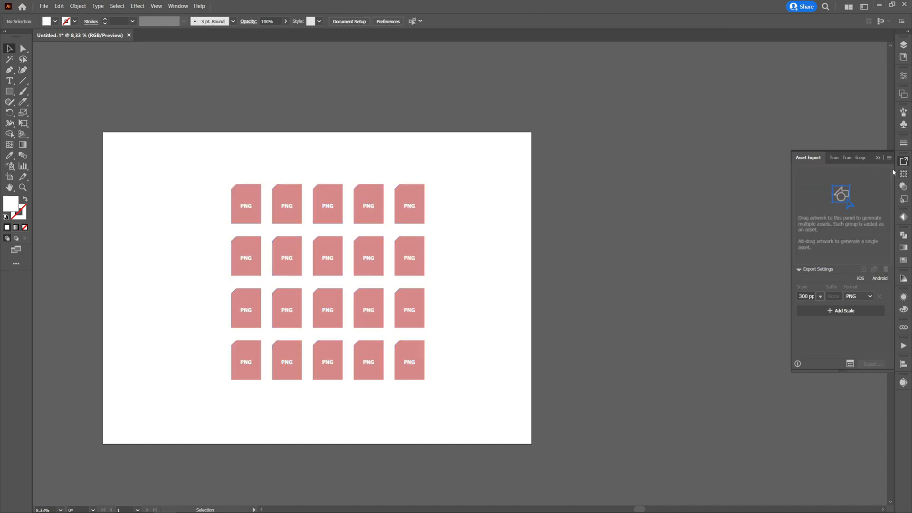